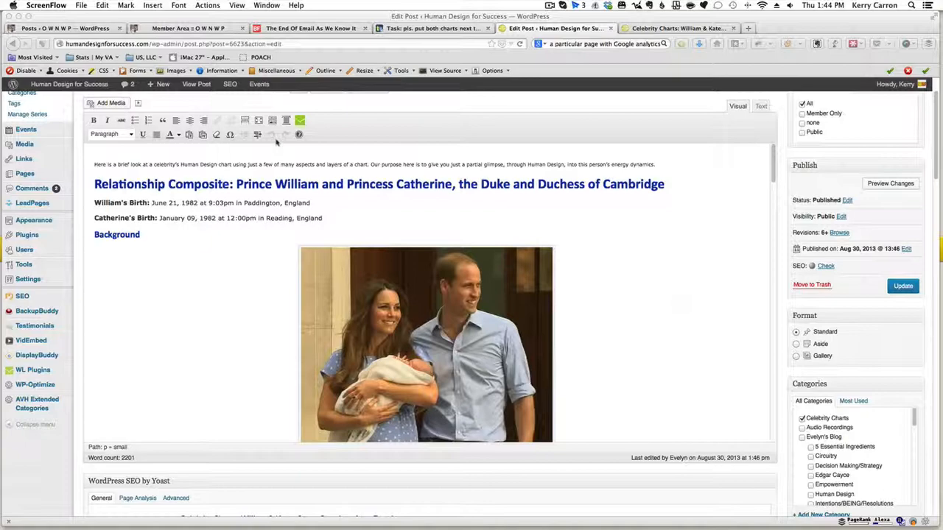
Scroll down through the post page
{"action": "scroll", "scroll_direction": "down", "scroll_amount": 3}
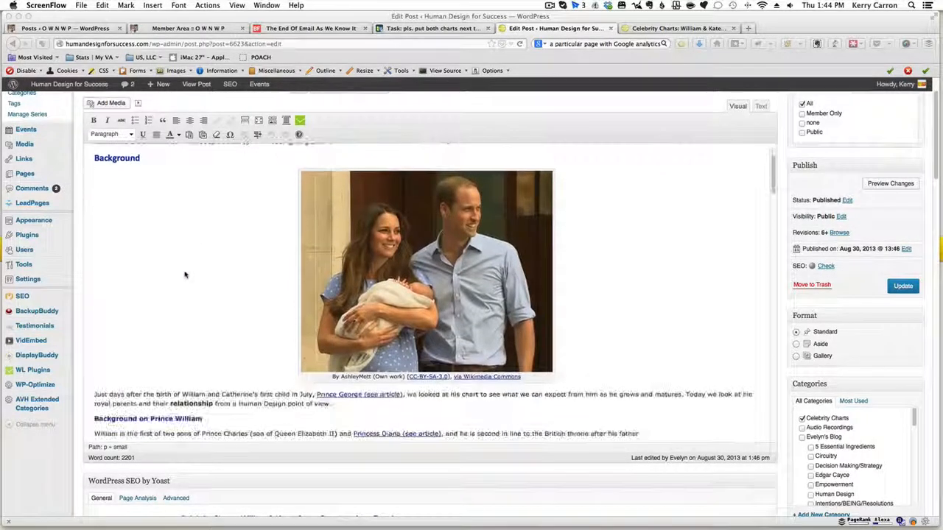
{"action": "scroll", "scroll_direction": "down", "scroll_amount": 3}
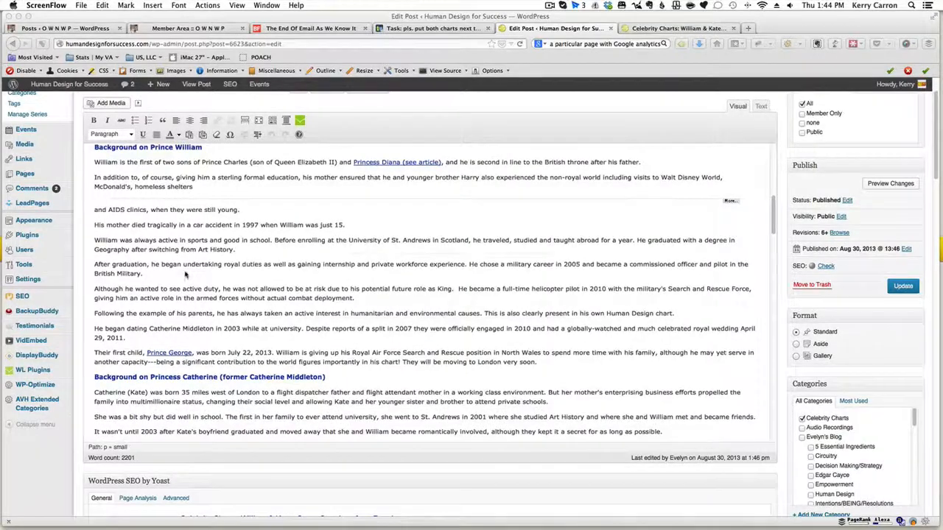
{"action": "scroll", "scroll_direction": "down", "scroll_amount": 3}
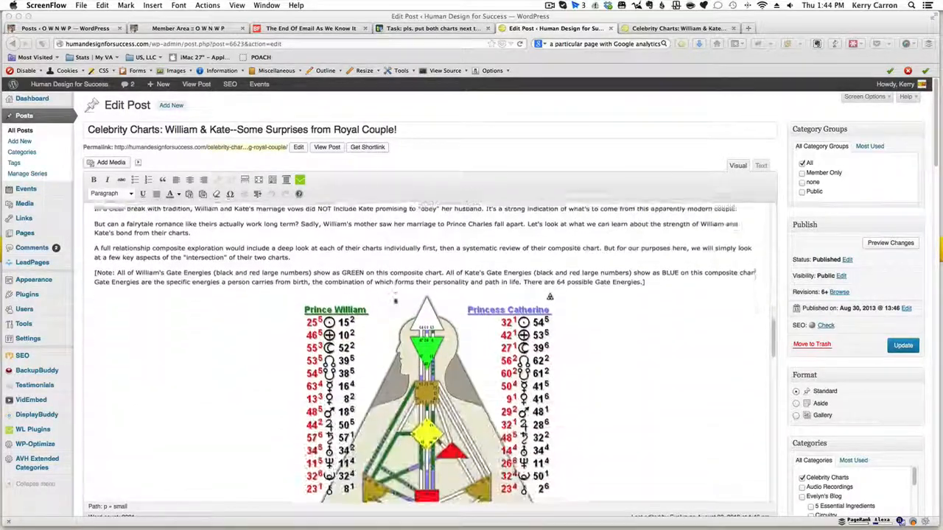
{"action": "scroll", "scroll_direction": "down", "scroll_amount": 3}
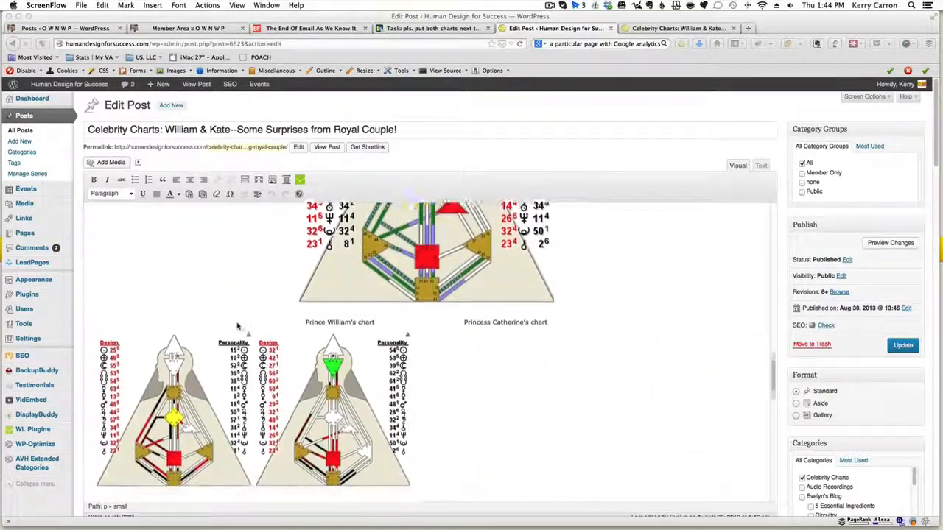
{"action": "scroll", "scroll_direction": "down", "scroll_amount": 3}
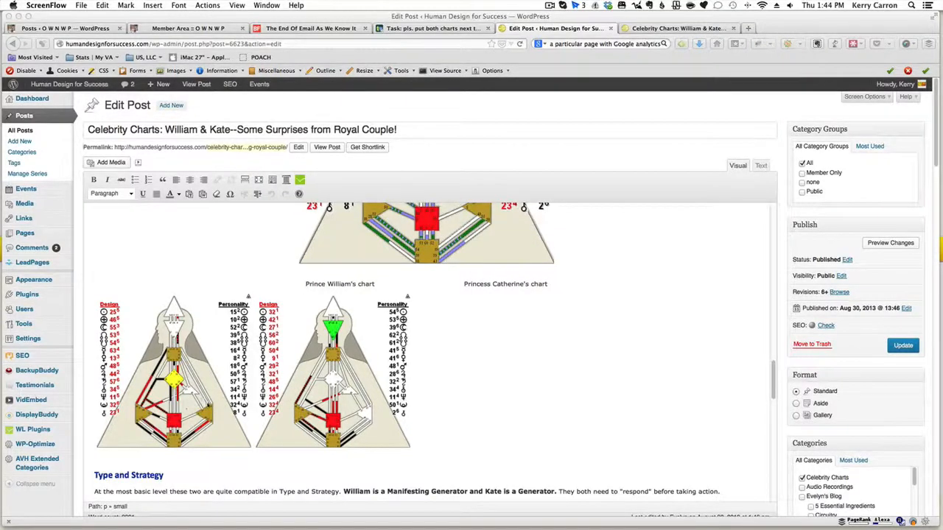
{"action": "mouse_move", "coordinate": [706, 97]}
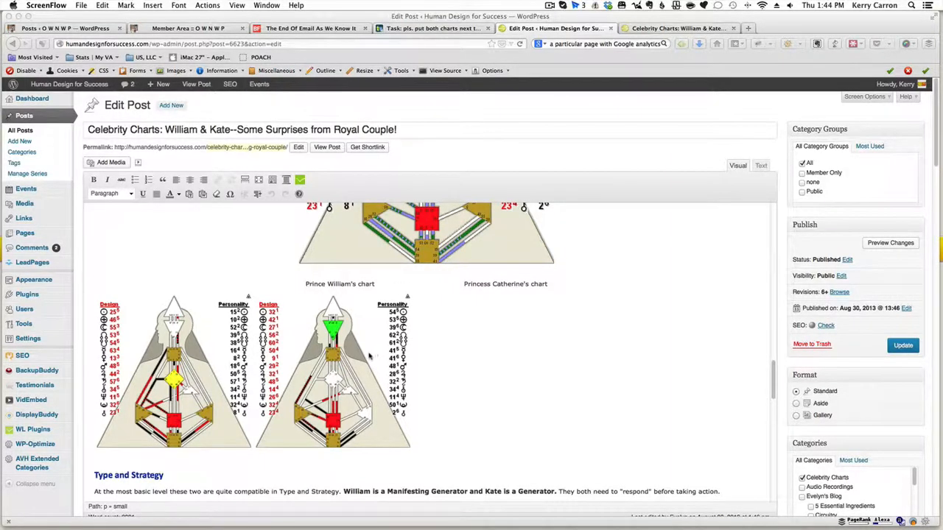
{"action": "mouse_move", "coordinate": [549, 388]}
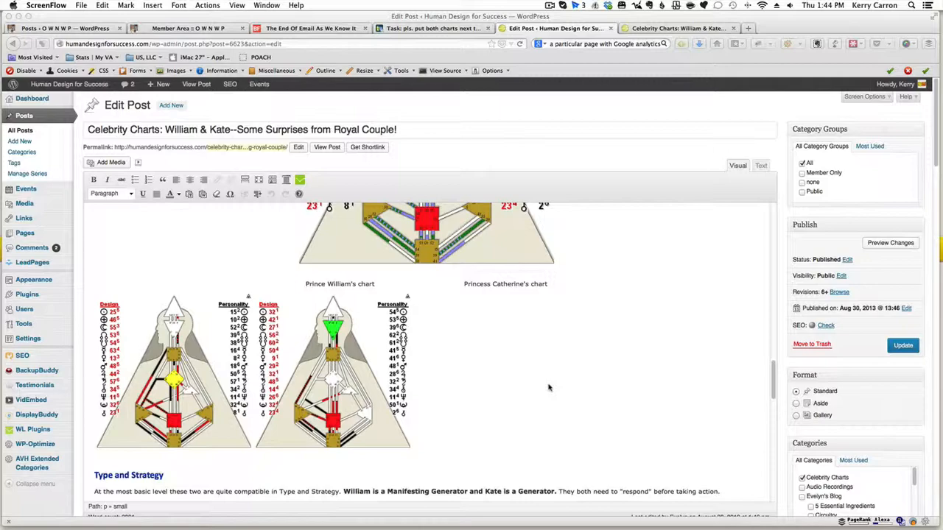
Scroll the published post down to the two small charts, which appear stacked
{"action": "left_click", "coordinate": [676, 28]}
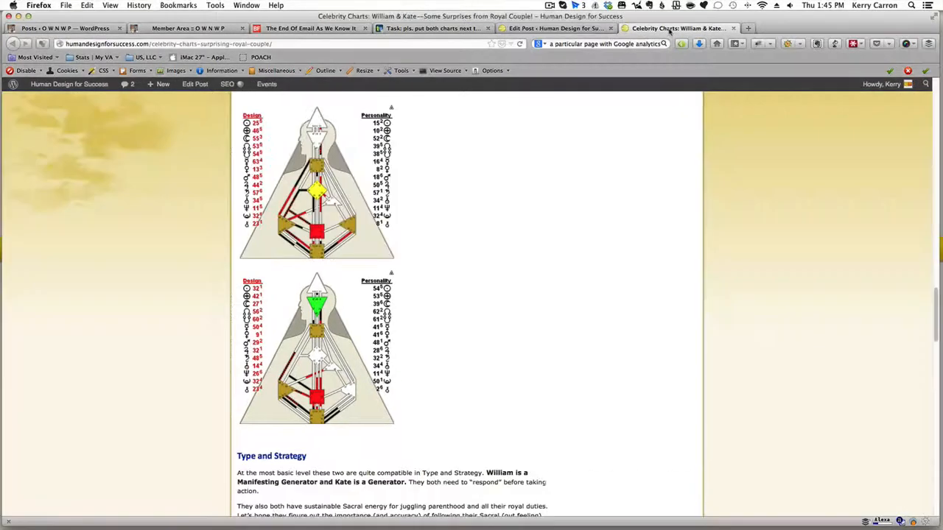
{"action": "scroll", "scroll_direction": "down", "scroll_amount": 3}
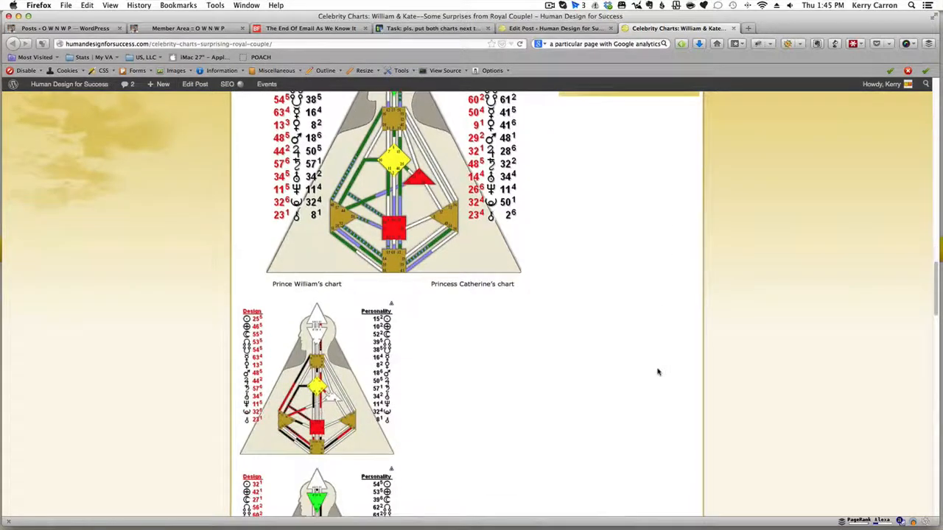
{"action": "scroll", "scroll_direction": "down", "scroll_amount": 3}
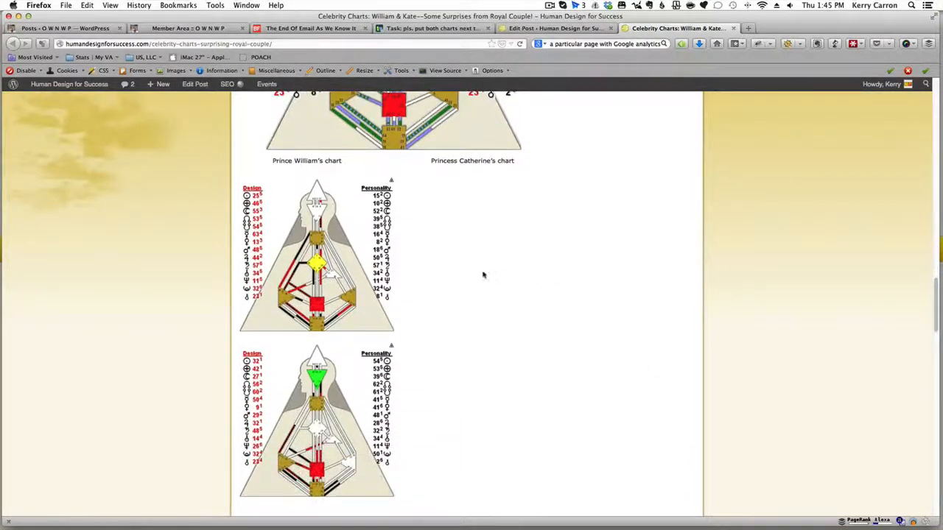
{"action": "scroll", "scroll_direction": "down", "scroll_amount": 3}
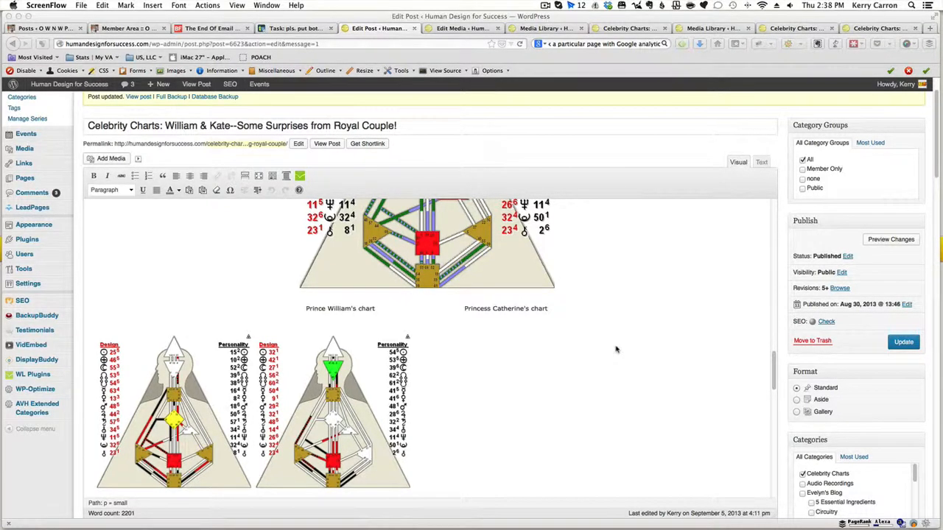
{"action": "mouse_move", "coordinate": [626, 340]}
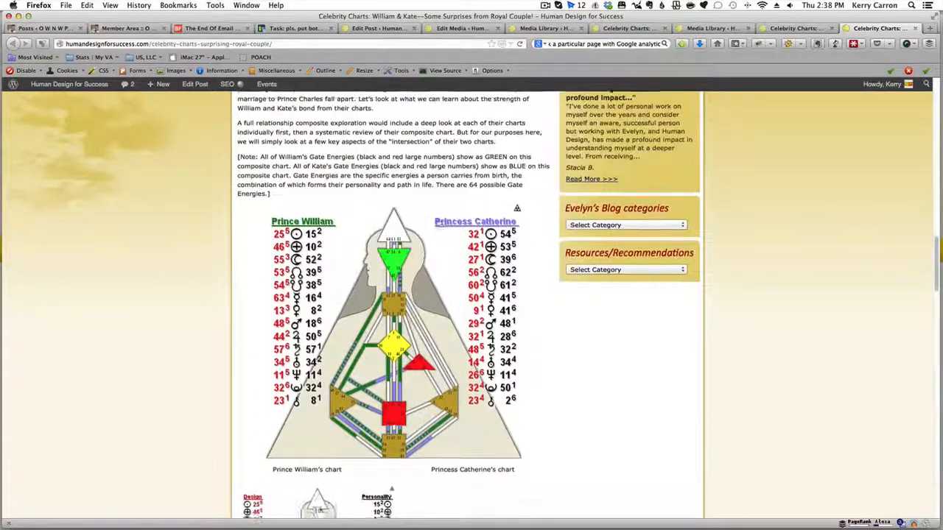
{"action": "scroll", "scroll_direction": "down", "scroll_amount": 3}
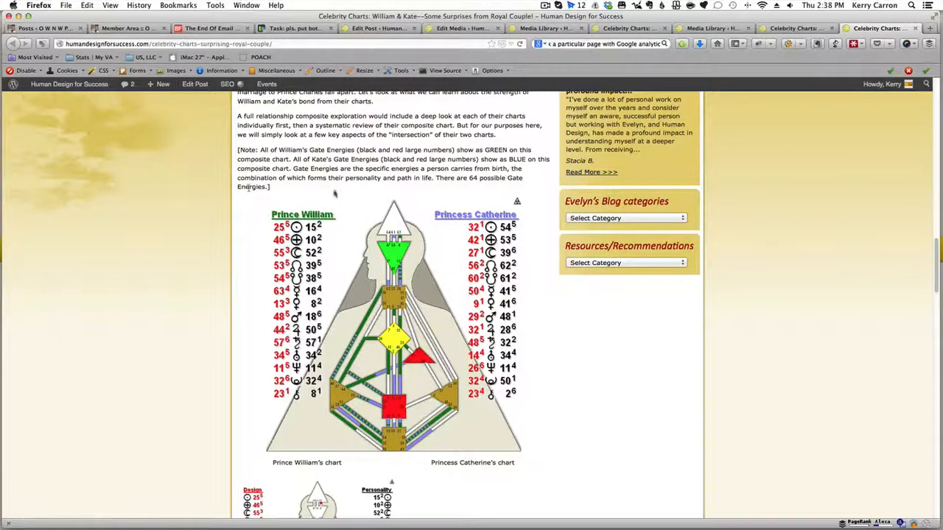
{"action": "mouse_move", "coordinate": [549, 443]}
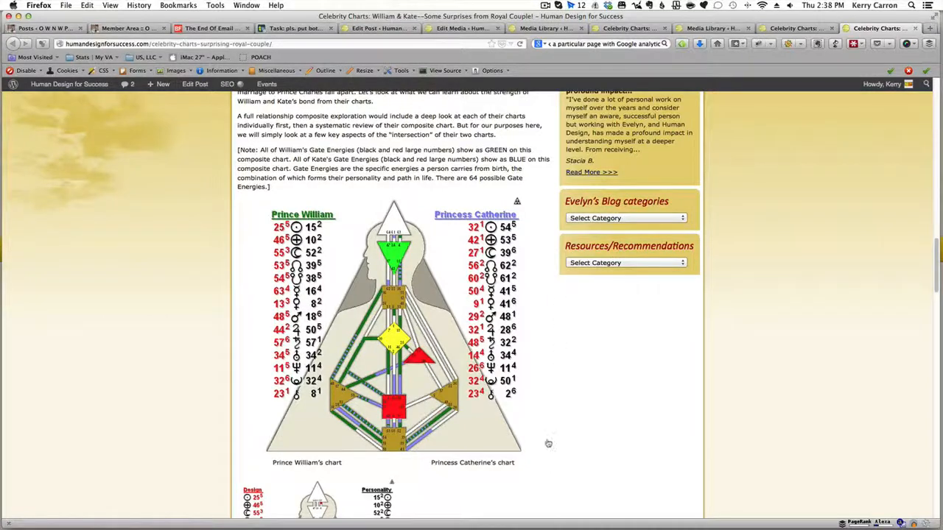
{"action": "scroll", "scroll_direction": "down", "scroll_amount": 3}
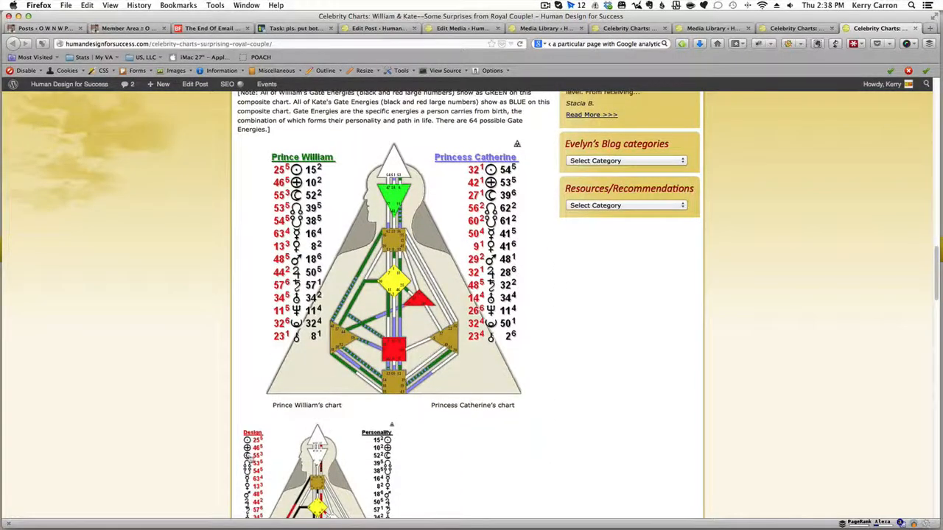
{"action": "scroll", "scroll_direction": "down", "scroll_amount": 3}
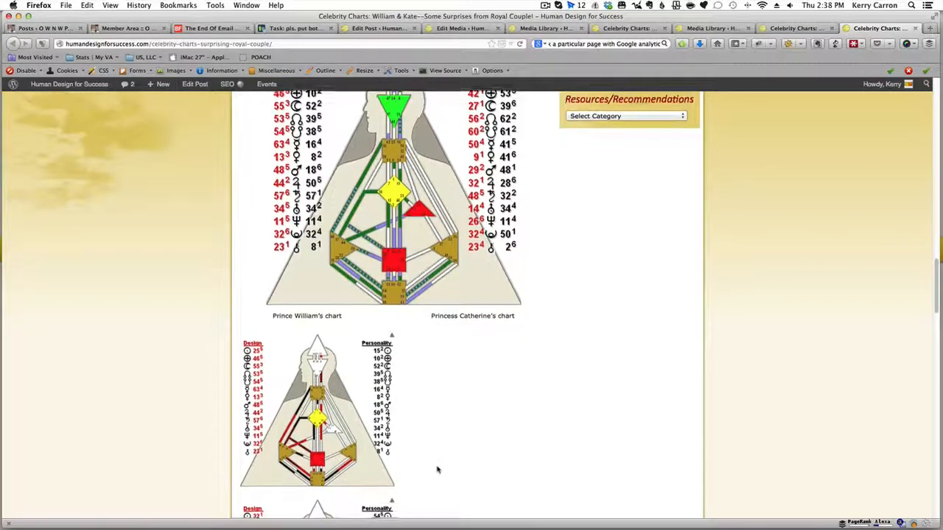
{"action": "scroll", "scroll_direction": "down", "scroll_amount": 3}
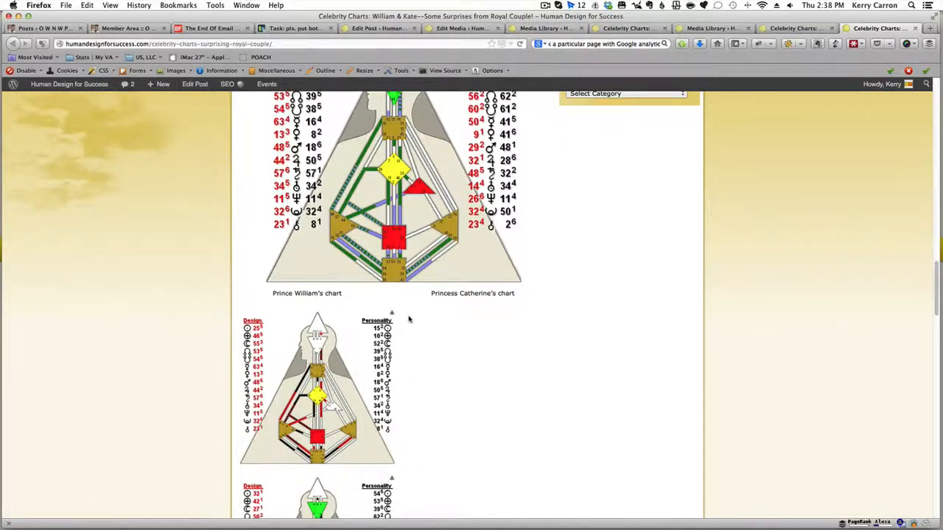
{"action": "mouse_move", "coordinate": [431, 458]}
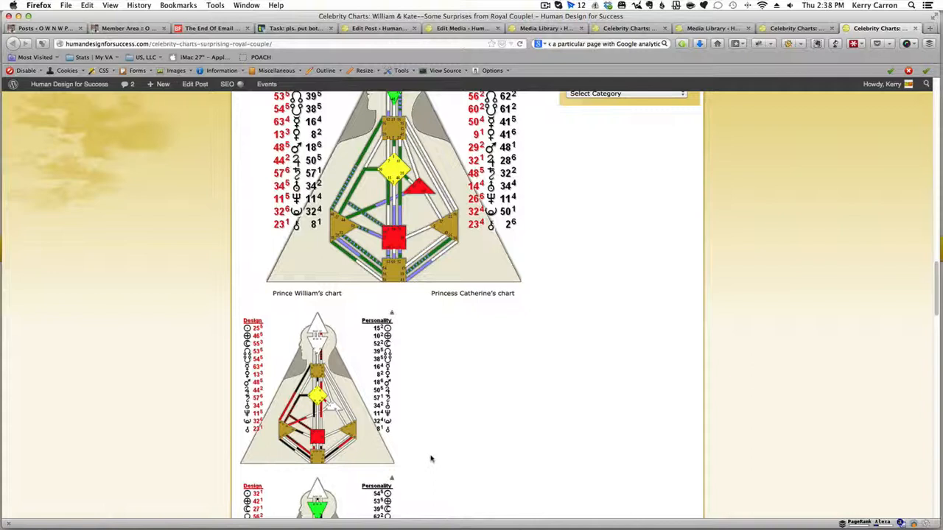
{"action": "scroll", "scroll_direction": "down", "scroll_amount": 3}
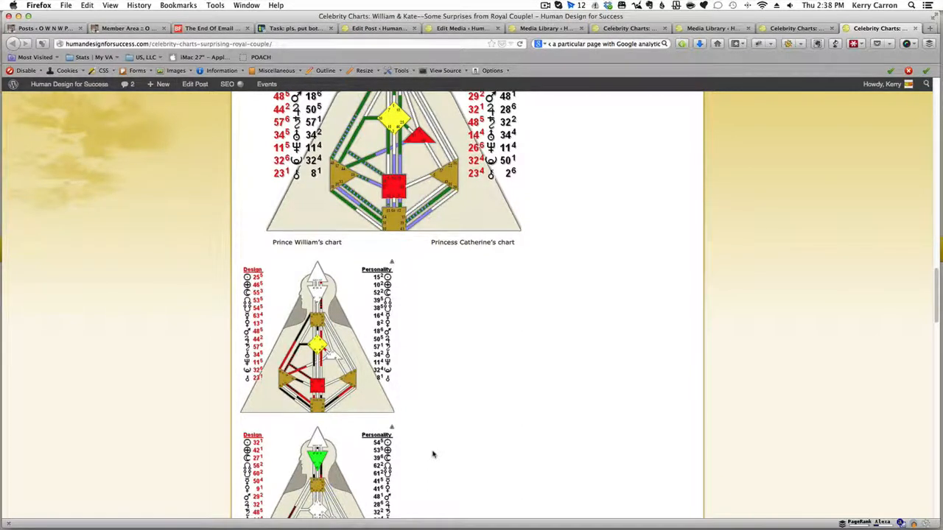
{"action": "scroll", "scroll_direction": "down", "scroll_amount": 3}
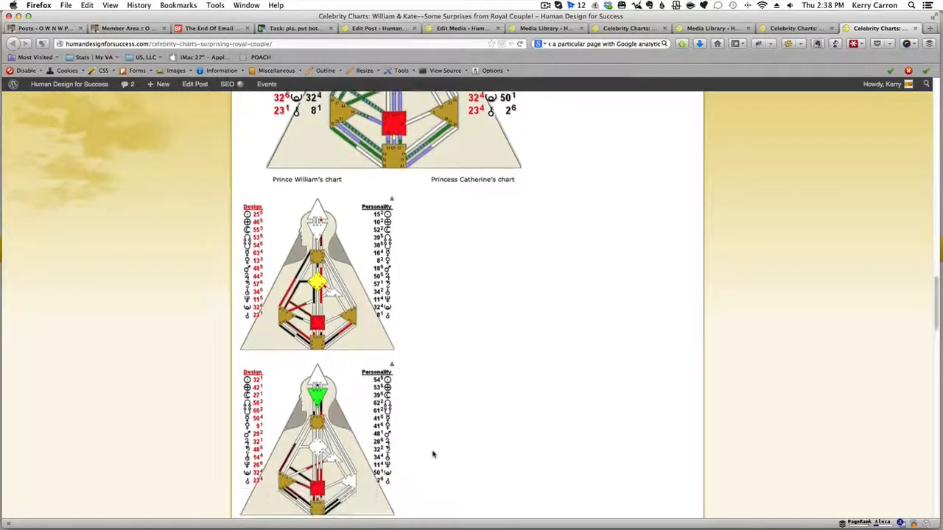
{"action": "scroll", "scroll_direction": "down", "scroll_amount": 3}
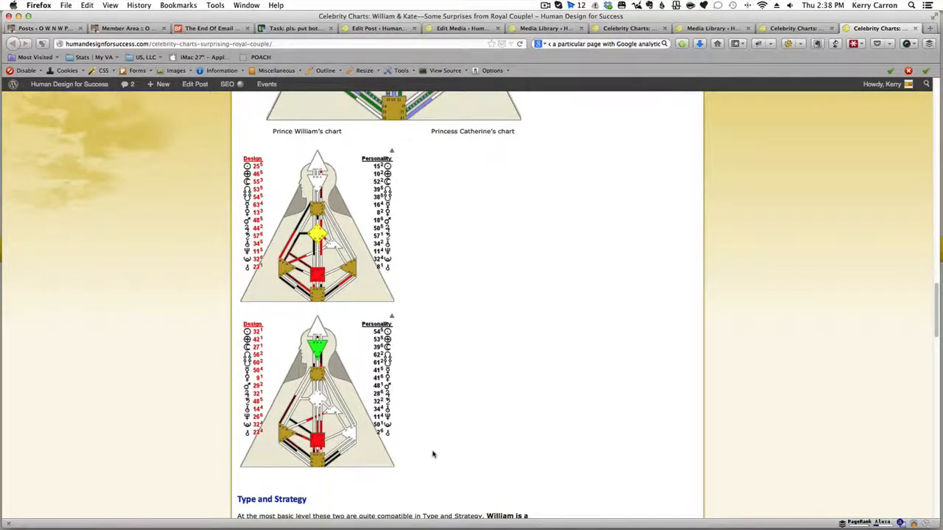
{"action": "mouse_move", "coordinate": [433, 449]}
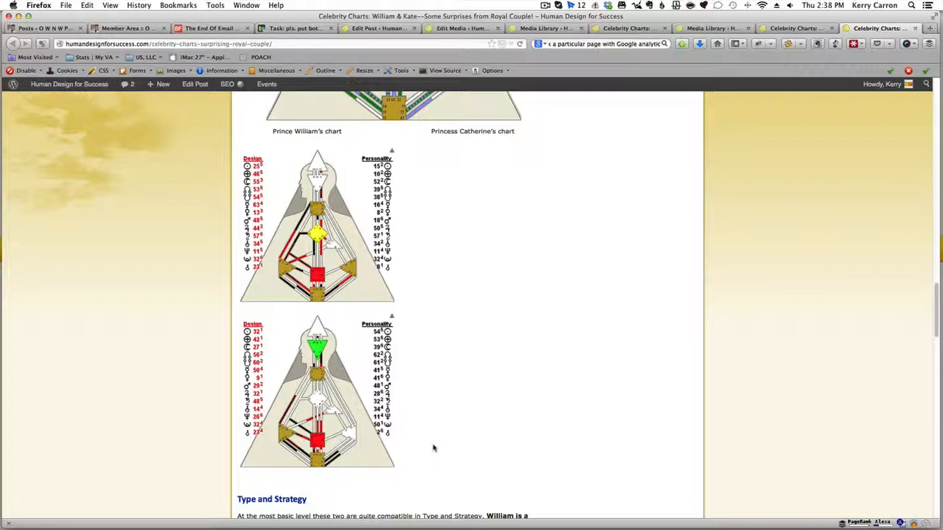
{"action": "mouse_move", "coordinate": [424, 263]}
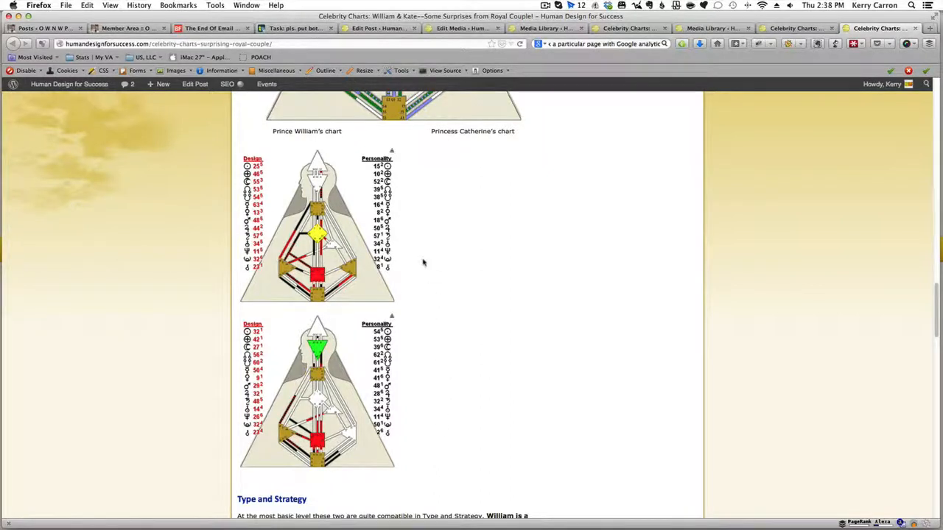
{"action": "mouse_move", "coordinate": [431, 221]}
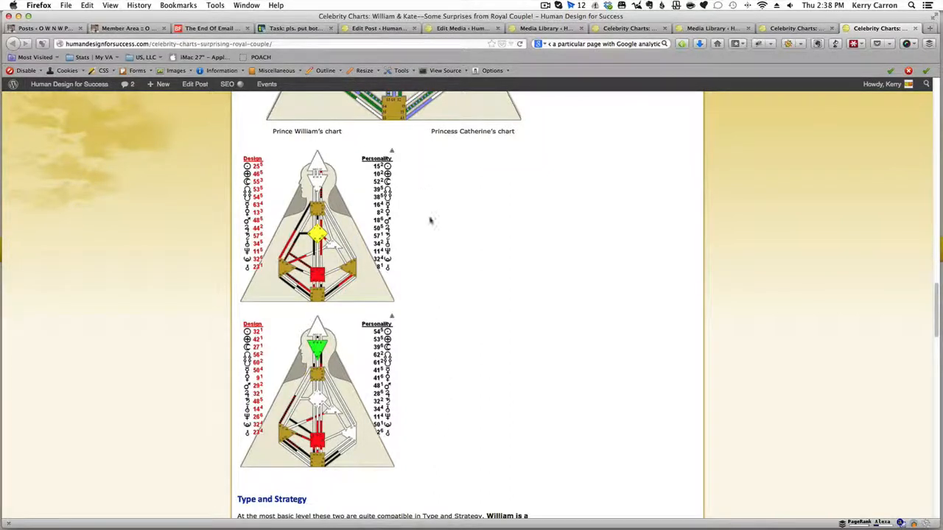
{"action": "mouse_move", "coordinate": [455, 231]}
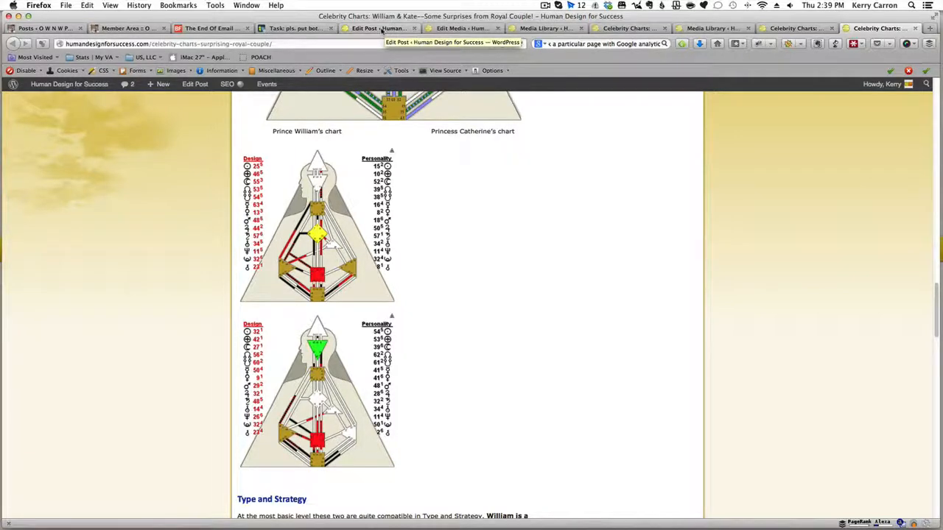
Back in the editor, adjust the William and Catherine chart image settings, sizing Catherine's to 90%
{"action": "left_click", "coordinate": [379, 28]}
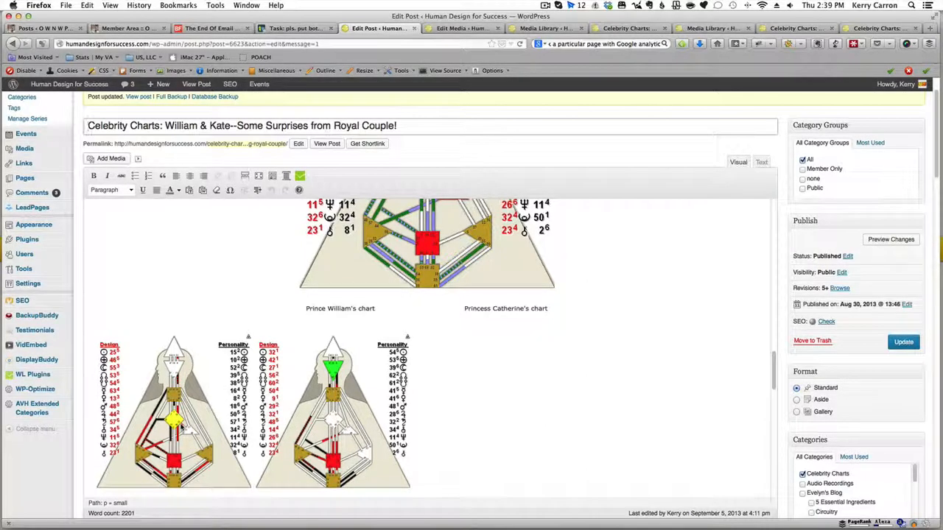
{"action": "left_click", "coordinate": [173, 412]}
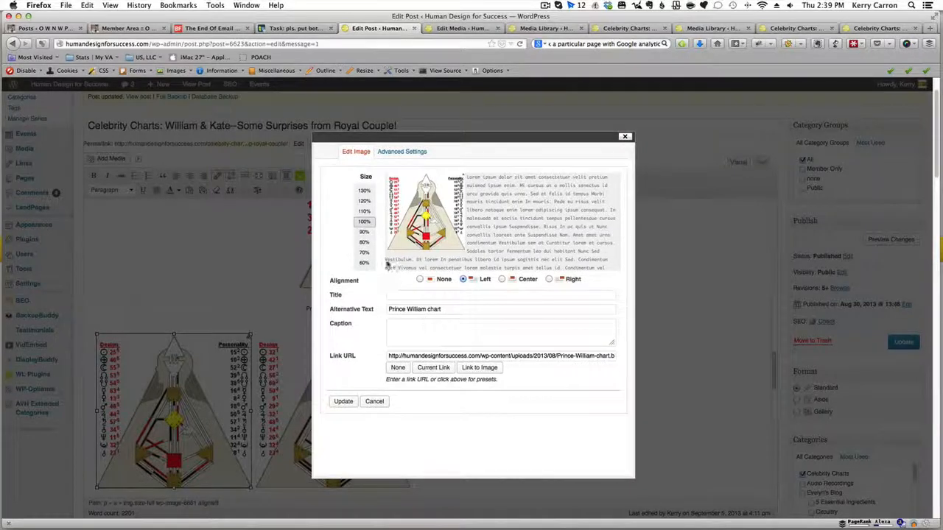
{"action": "left_click", "coordinate": [364, 231]}
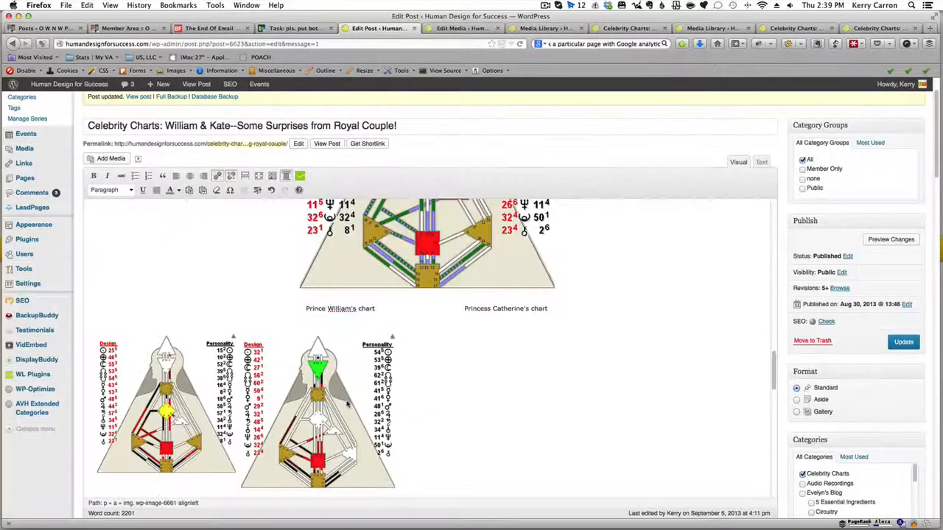
{"action": "left_click", "coordinate": [317, 409]}
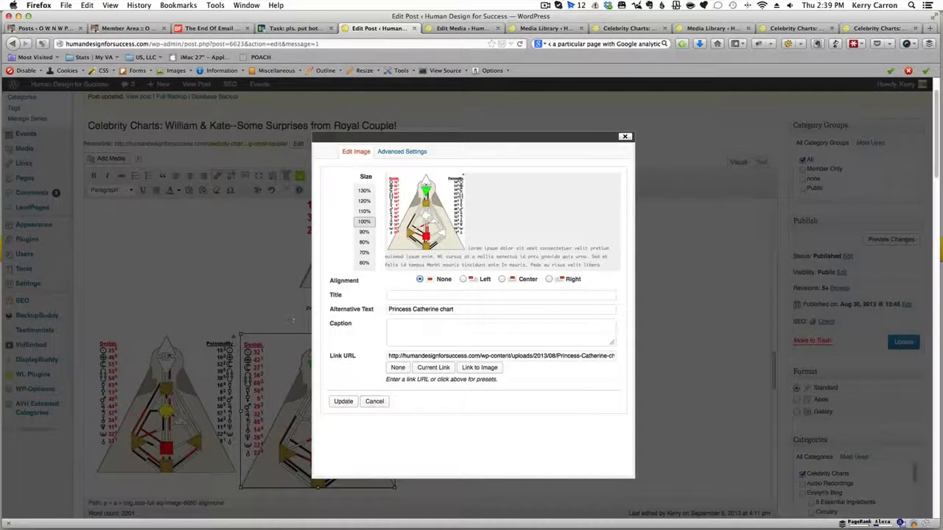
{"action": "left_click", "coordinate": [363, 231]}
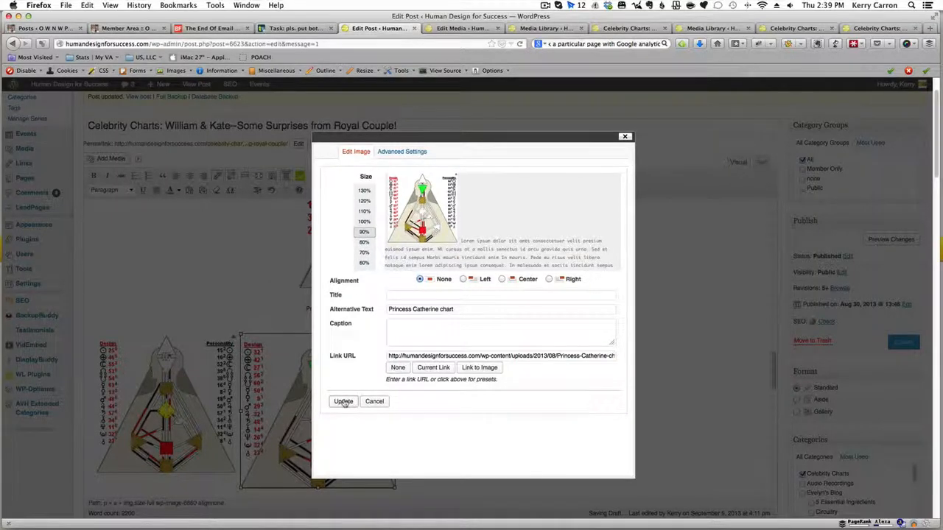
{"action": "left_click", "coordinate": [343, 400]}
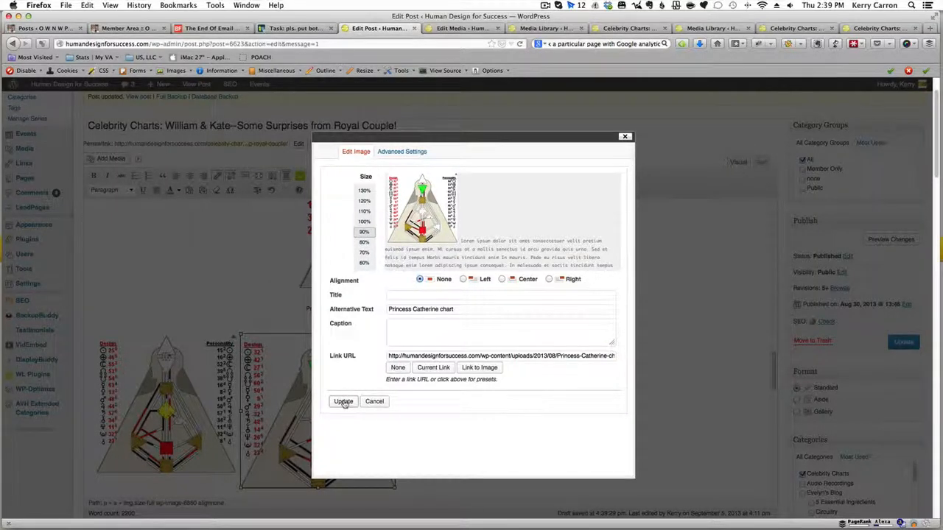
{"action": "left_click", "coordinate": [343, 401]}
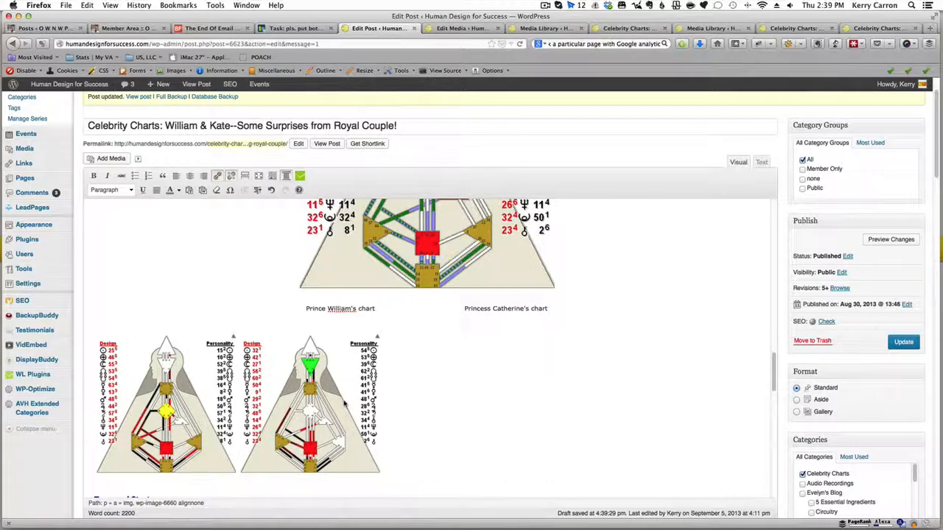
Set Catherine's and William's chart images to alignment None
{"action": "left_click", "coordinate": [310, 405]}
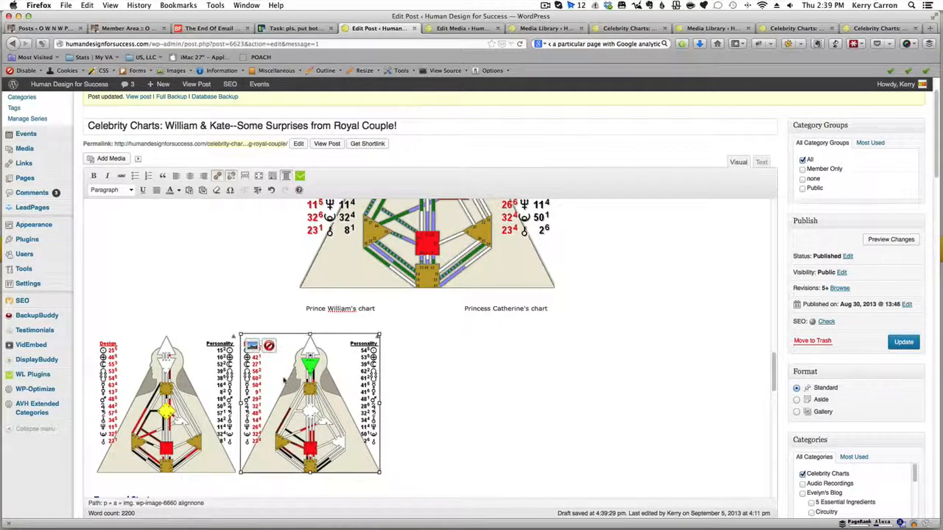
{"action": "left_click", "coordinate": [268, 345]}
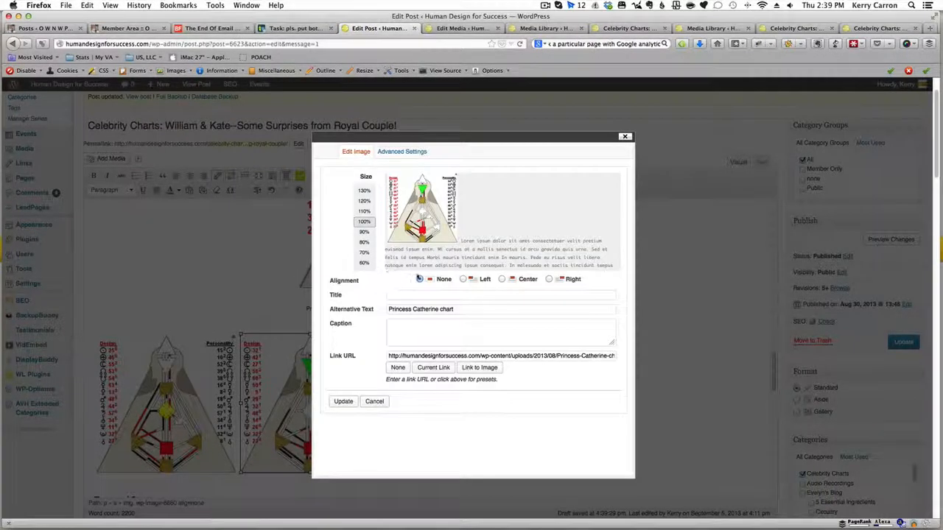
{"action": "left_click", "coordinate": [420, 279]}
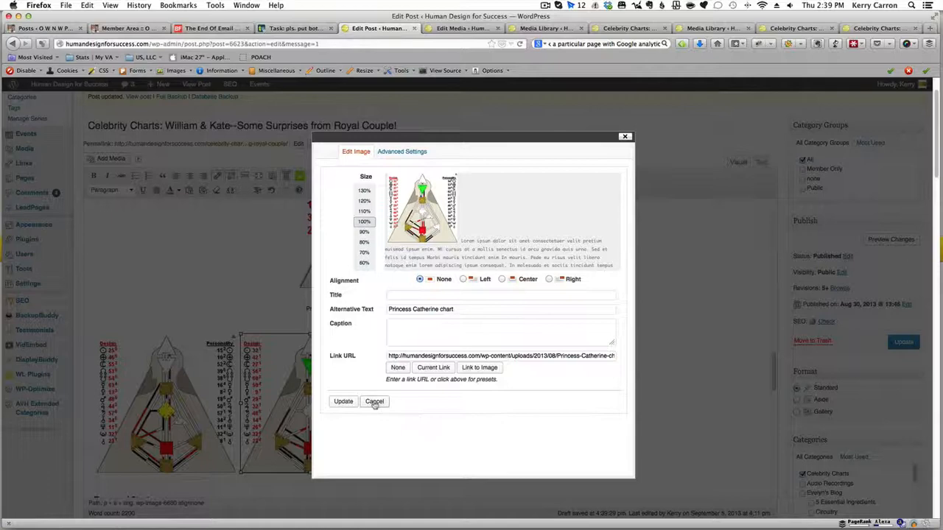
{"action": "left_click", "coordinate": [375, 402]}
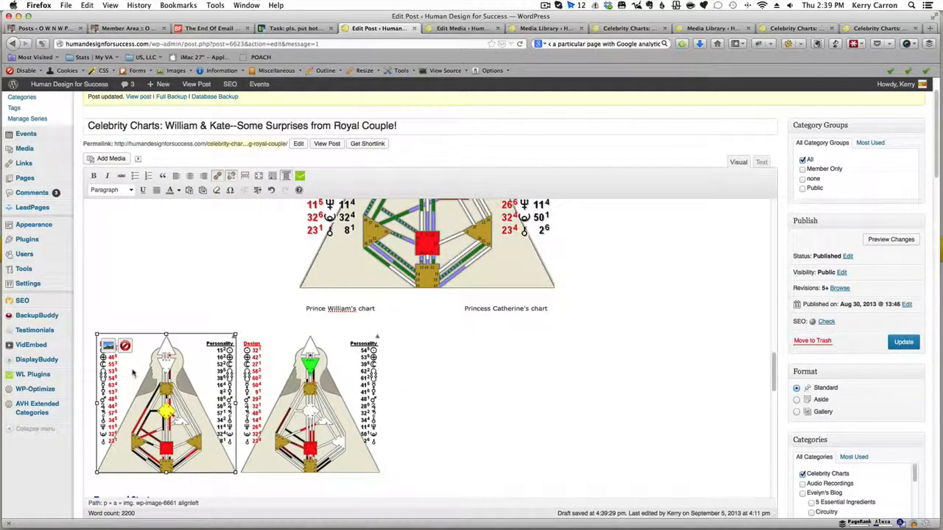
{"action": "left_click", "coordinate": [108, 346]}
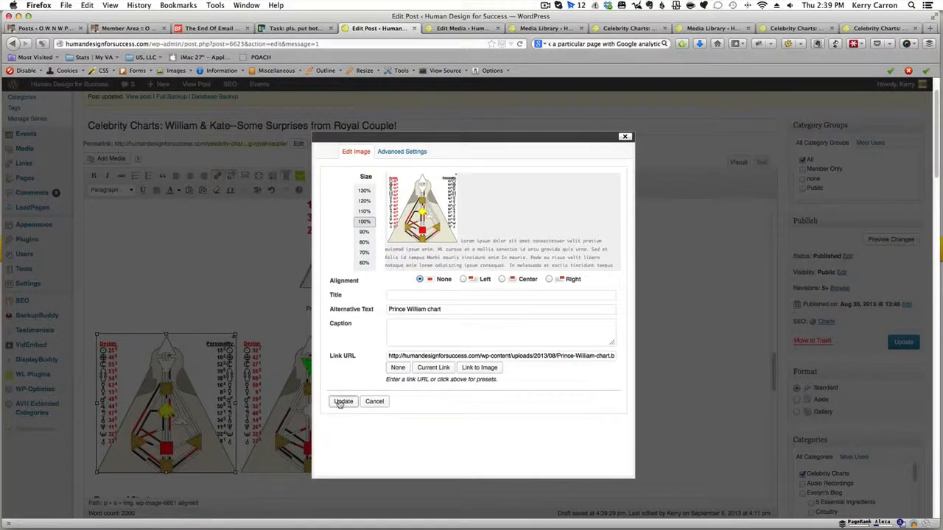
{"action": "left_click", "coordinate": [344, 402]}
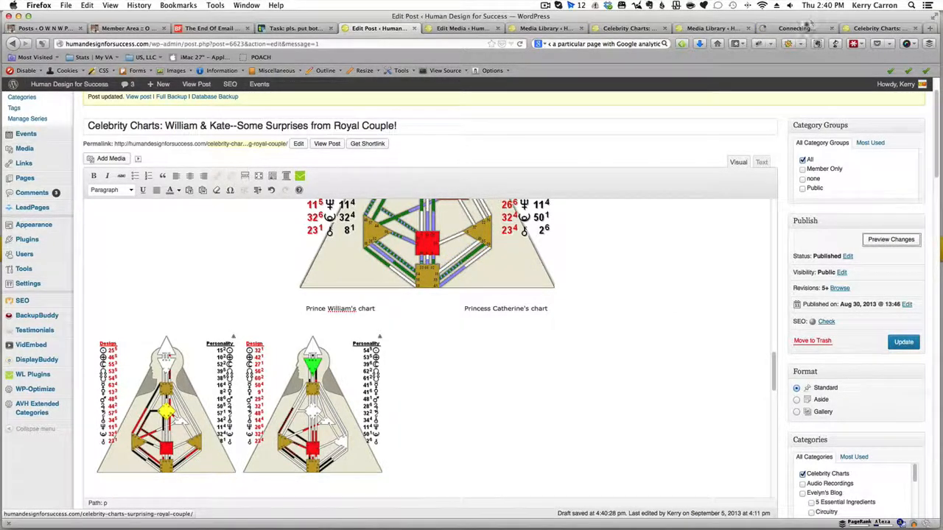
Preview the post and scroll down to William's and Kate's small charts
{"action": "left_click", "coordinate": [891, 239]}
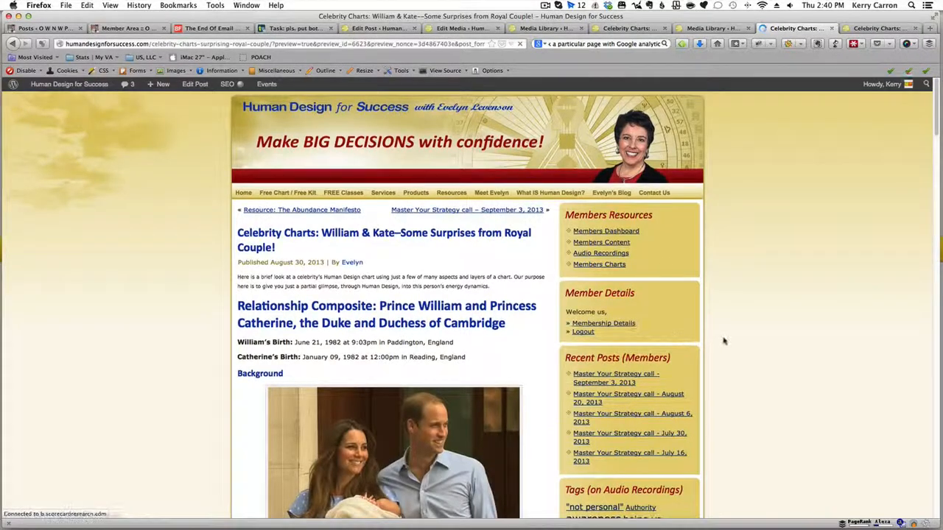
{"action": "scroll", "scroll_direction": "down", "scroll_amount": 3}
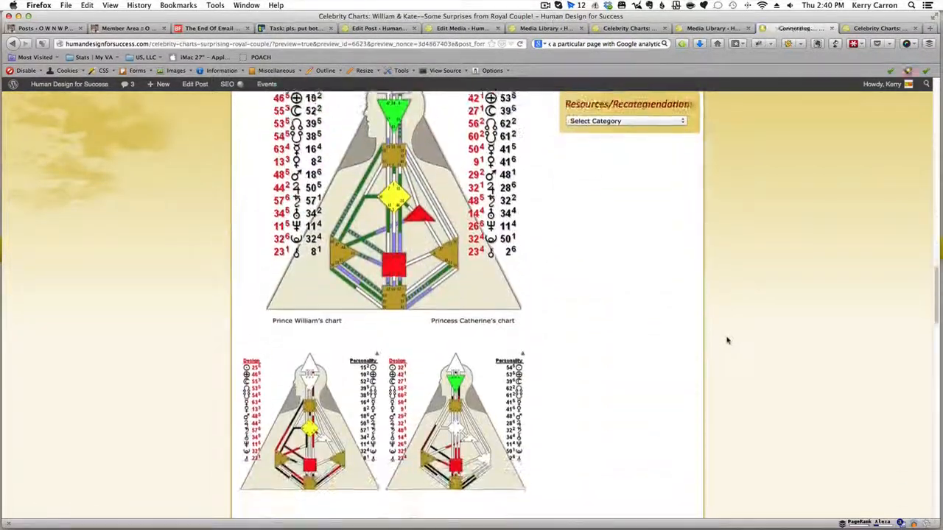
{"action": "scroll", "scroll_direction": "down", "scroll_amount": 3}
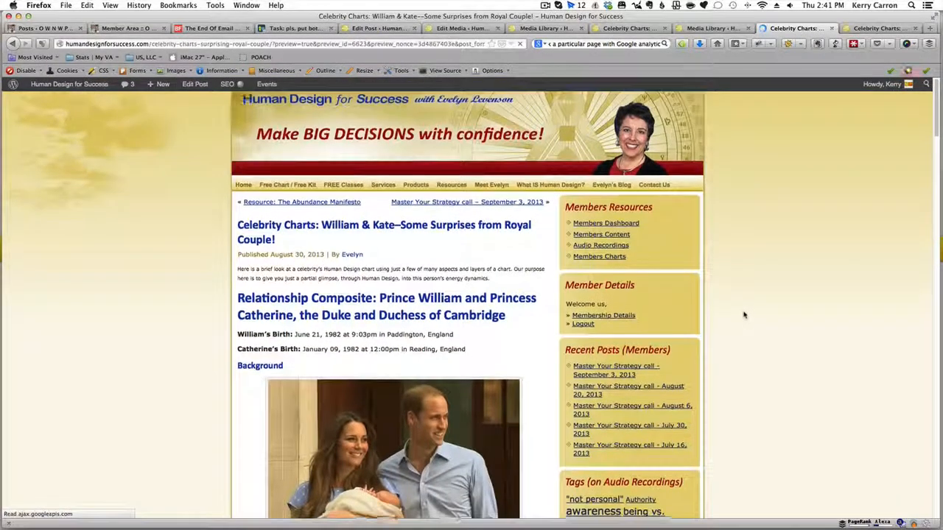
{"action": "scroll", "scroll_direction": "down", "scroll_amount": 3}
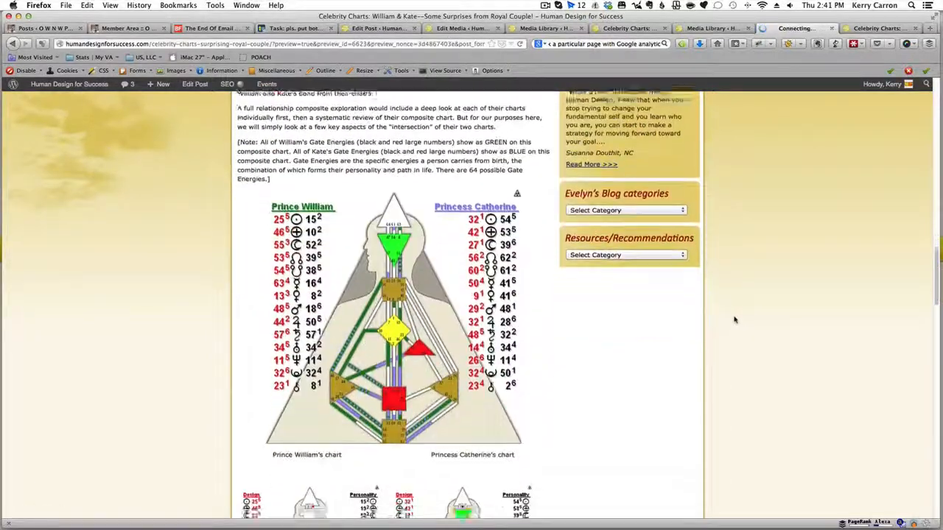
{"action": "scroll", "scroll_direction": "down", "scroll_amount": 3}
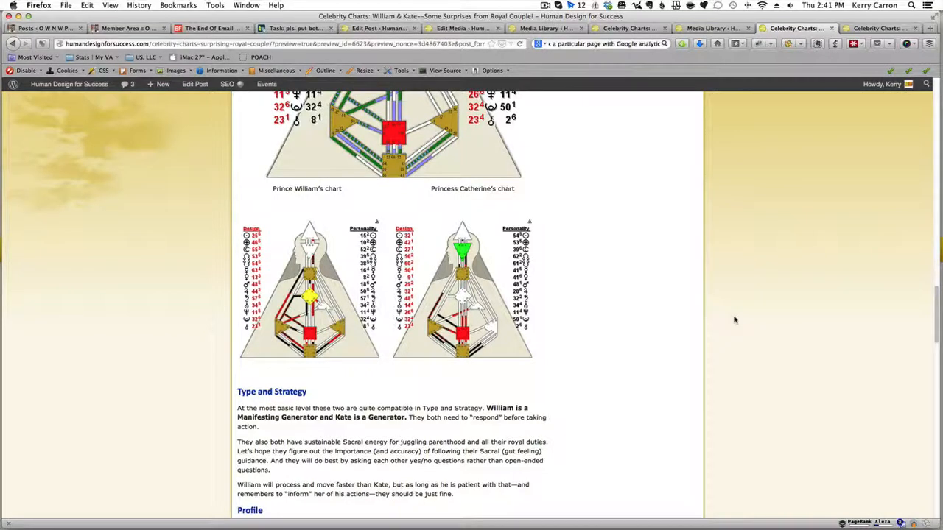
{"action": "mouse_move", "coordinate": [540, 372]}
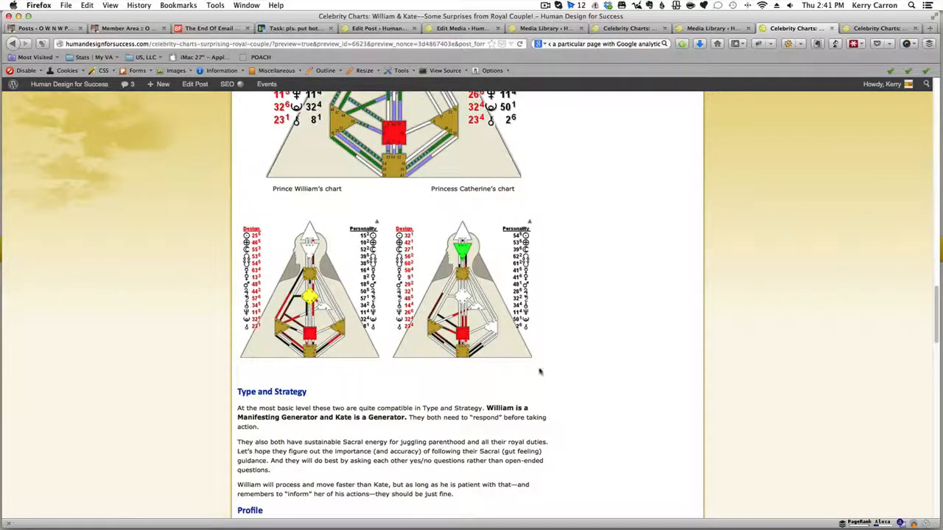
{"action": "mouse_move", "coordinate": [535, 364]}
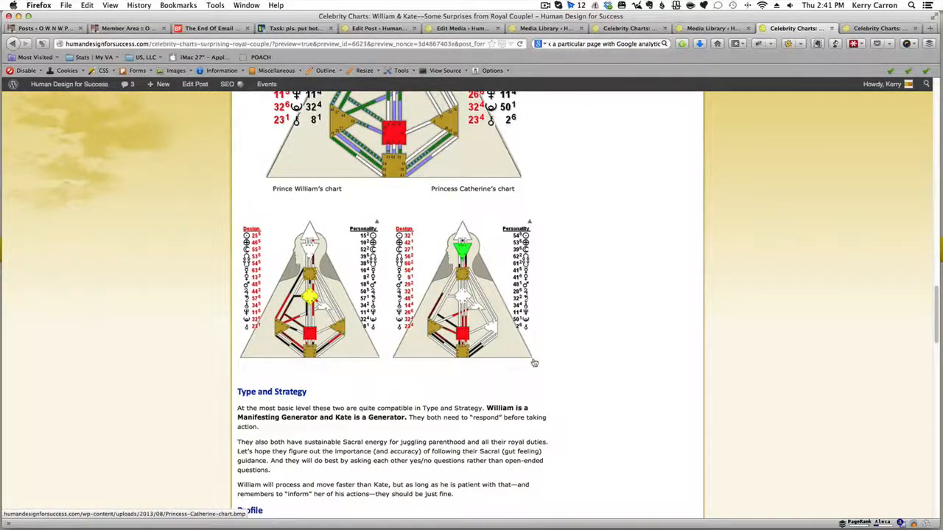
{"action": "mouse_move", "coordinate": [542, 414]}
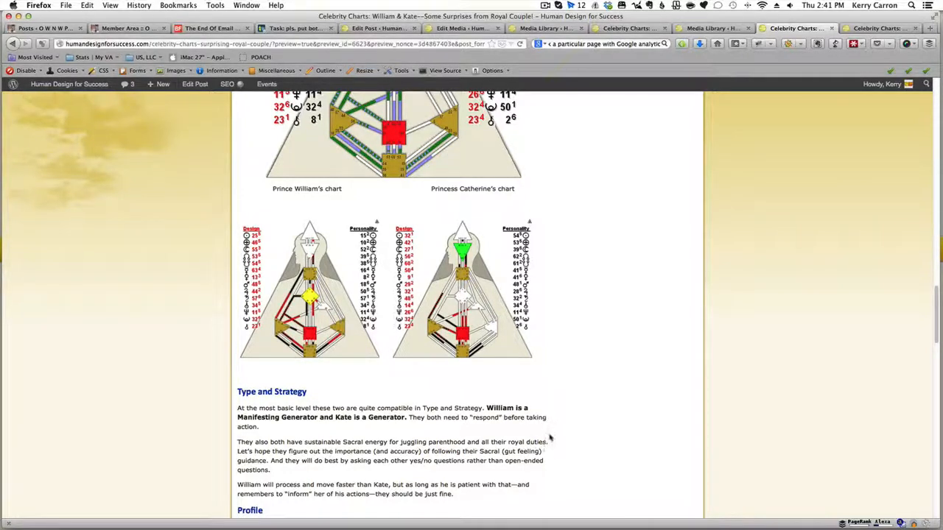
{"action": "mouse_move", "coordinate": [604, 250]}
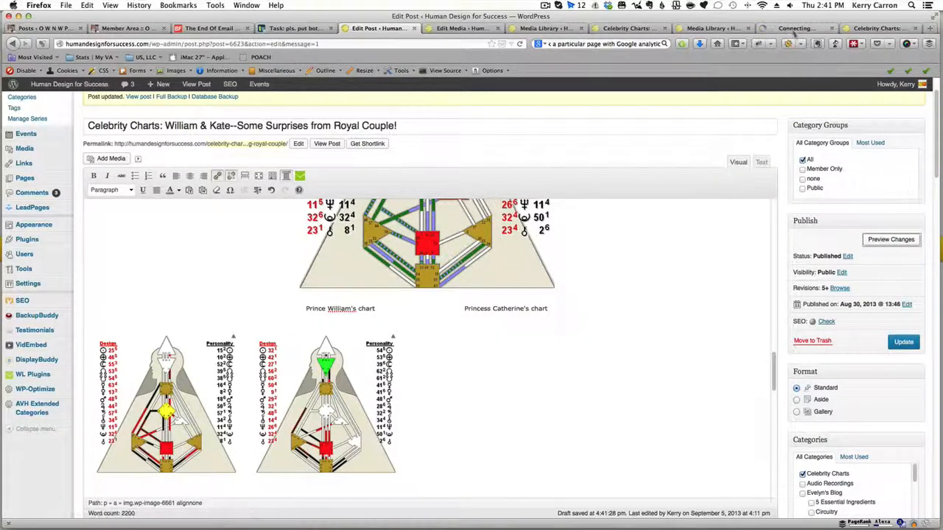
Refresh the preview and scroll down to confirm the two charts sit apart side by side
{"action": "left_click", "coordinate": [796, 28]}
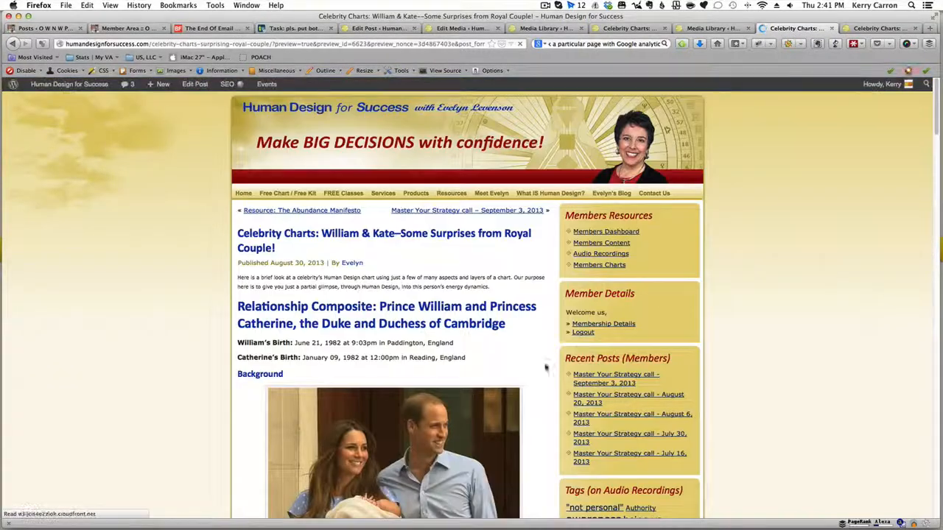
{"action": "scroll", "scroll_direction": "down", "scroll_amount": 3}
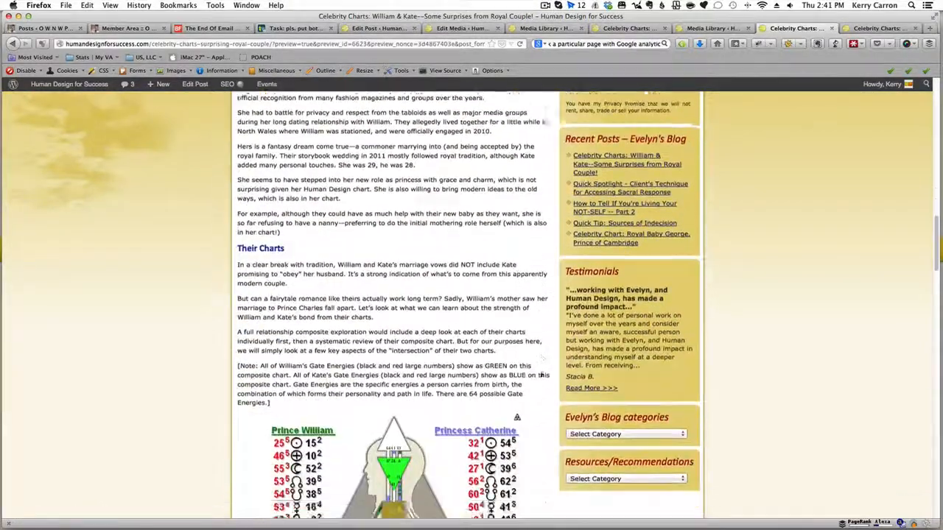
{"action": "scroll", "scroll_direction": "down", "scroll_amount": 3}
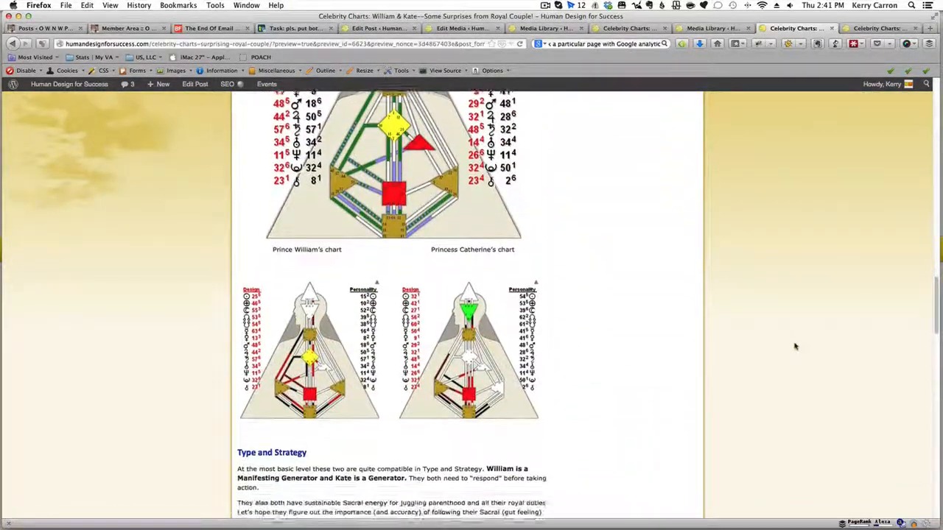
{"action": "scroll", "scroll_direction": "down", "scroll_amount": 3}
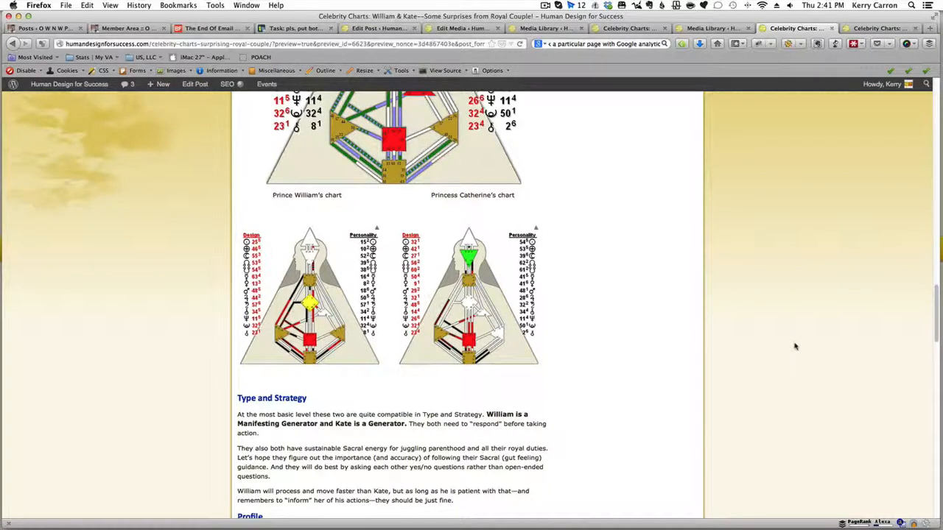
{"action": "mouse_move", "coordinate": [378, 223]}
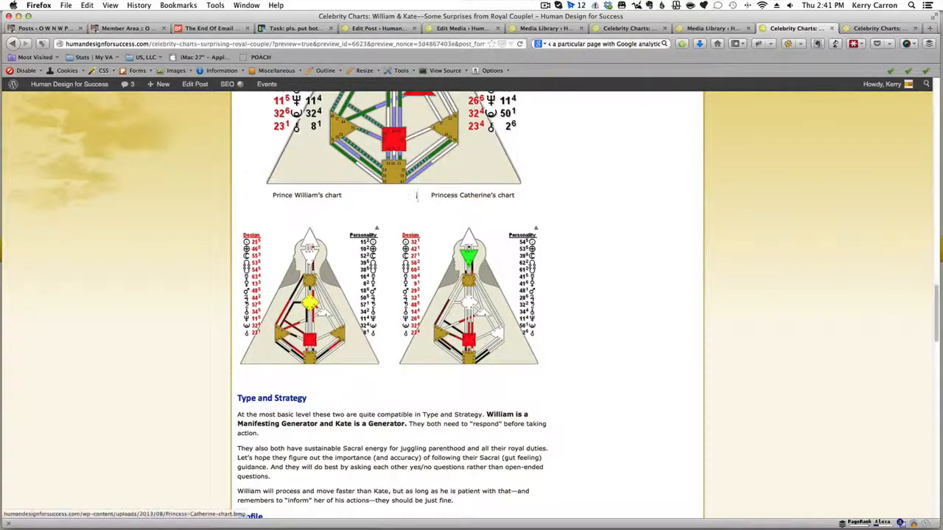
Update the post from the editor and scroll the live page to the two charts
{"action": "left_click", "coordinate": [379, 28]}
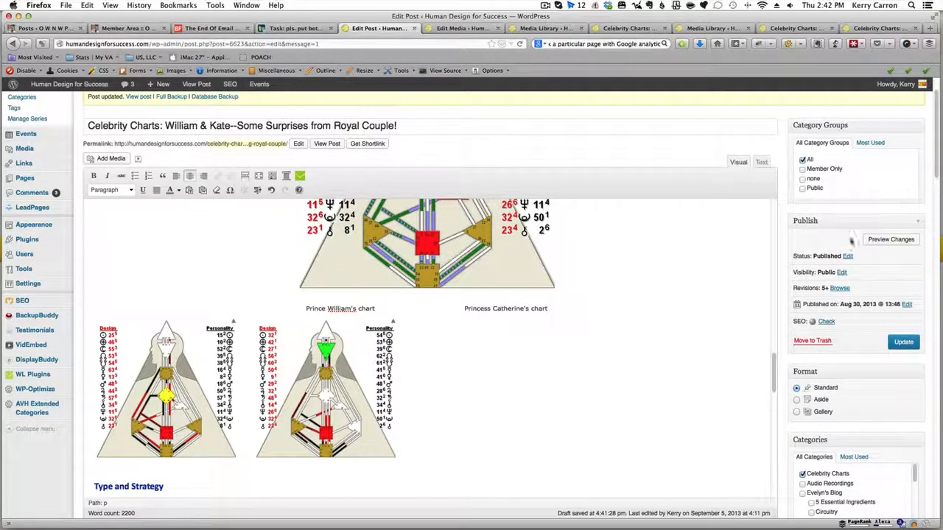
{"action": "left_click", "coordinate": [903, 342]}
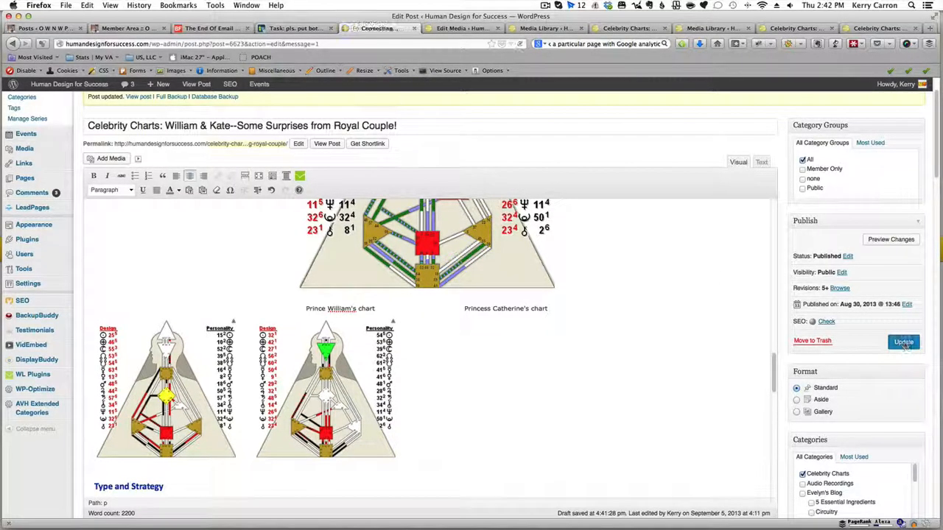
{"action": "left_click", "coordinate": [903, 341]}
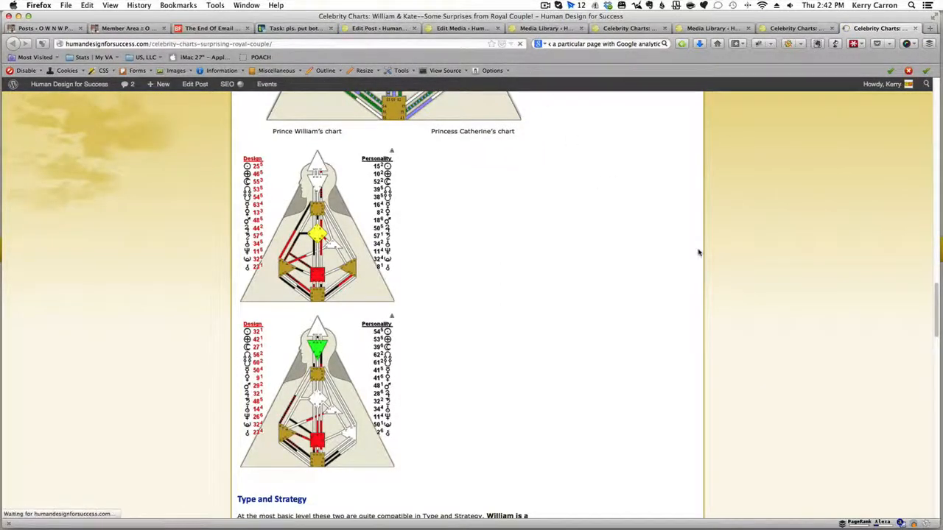
{"action": "scroll", "scroll_direction": "down", "scroll_amount": 3}
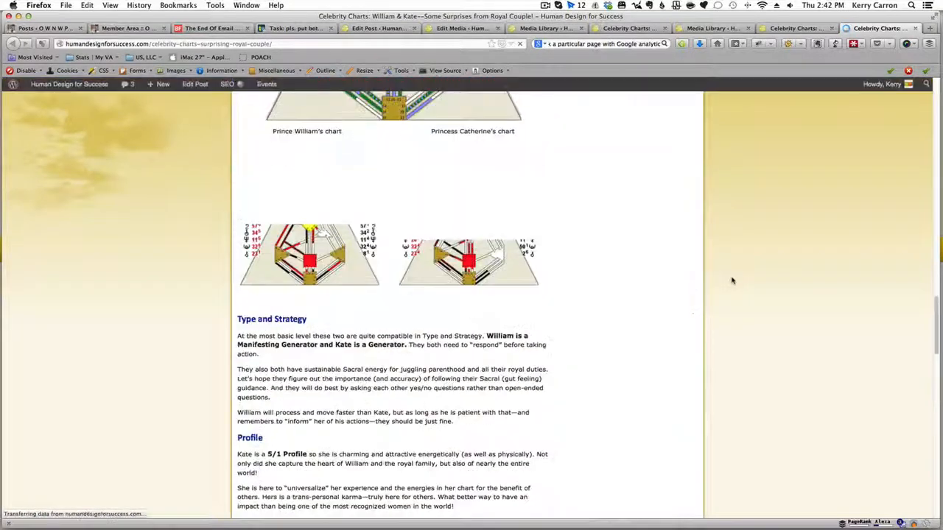